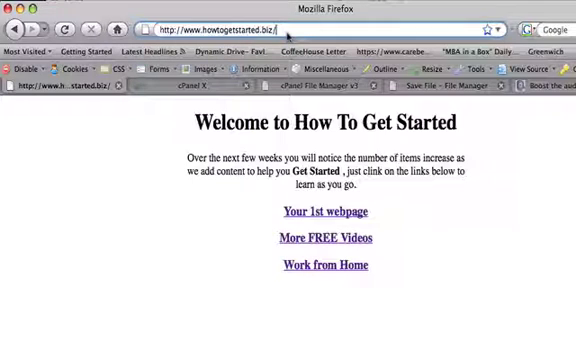
Step: Go to the site's /cpanel address to reach the hosting login page
text(cpa)
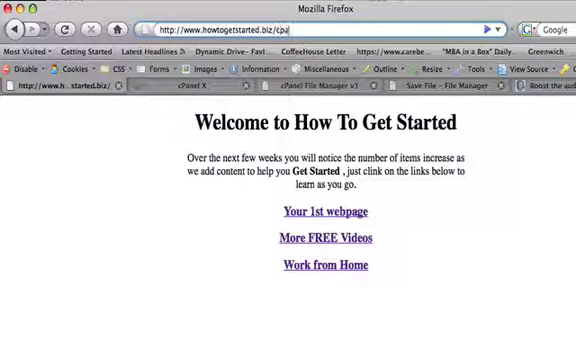
key(Return)
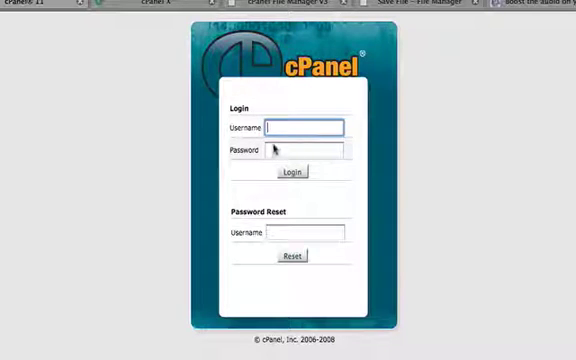
mouse_move(372, 160)
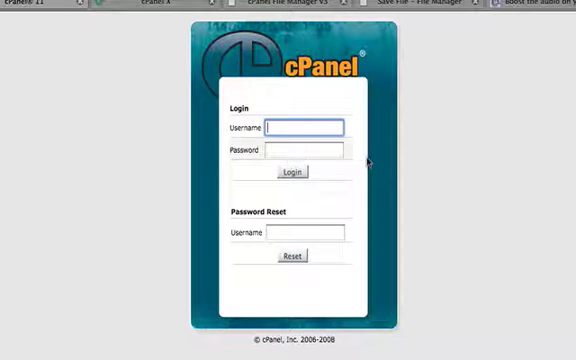
mouse_move(404, 178)
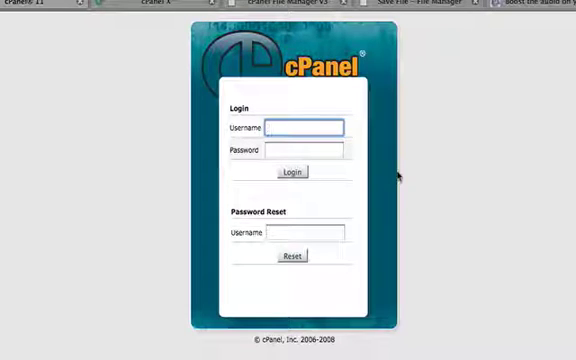
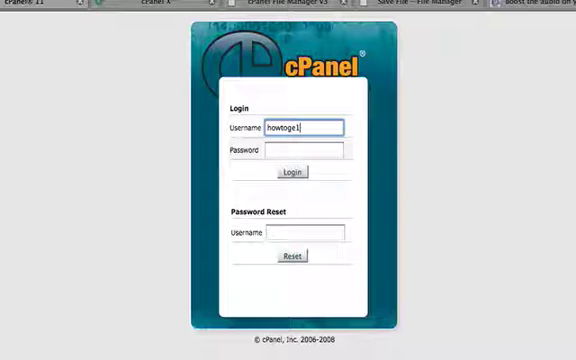
Step: Enter the account username and password in the cPanel login form
click(302, 150)
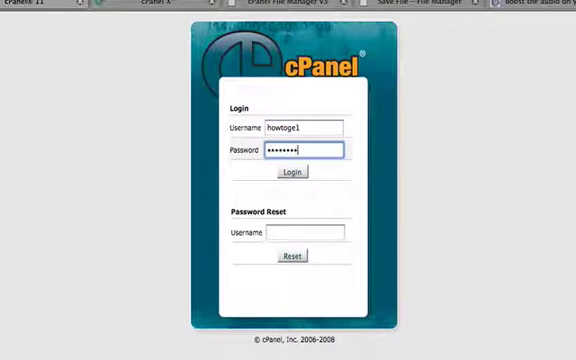
click(292, 172)
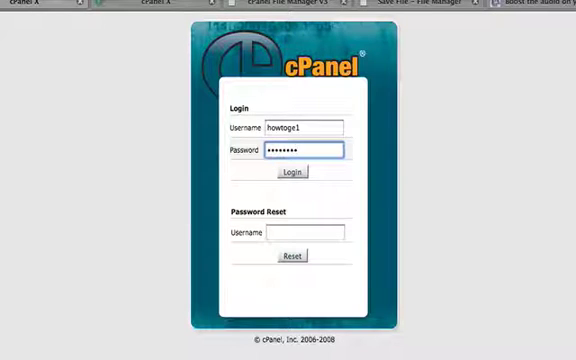
Step: Sign in to cPanel and bring the Software / Services section with Fantastico De Luxe into view
click(292, 172)
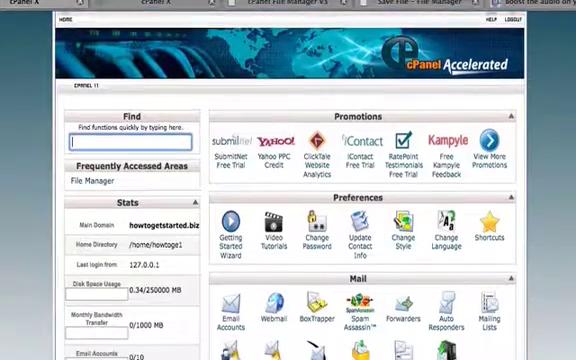
scroll(down, 3)
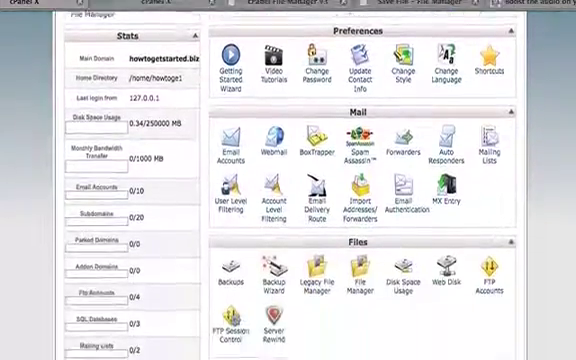
scroll(down, 3)
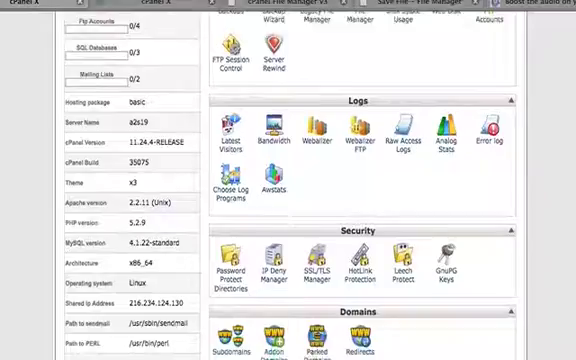
scroll(down, 3)
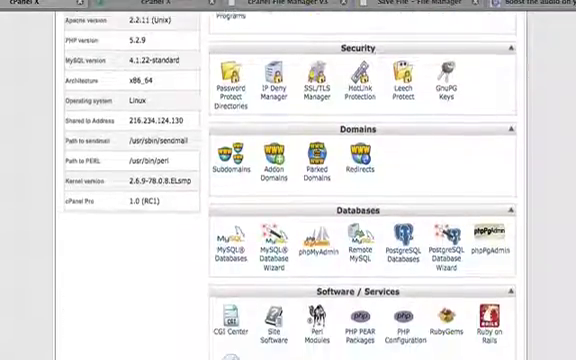
scroll(down, 3)
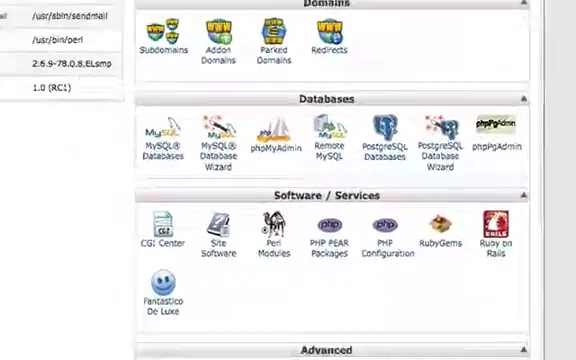
scroll(down, 3)
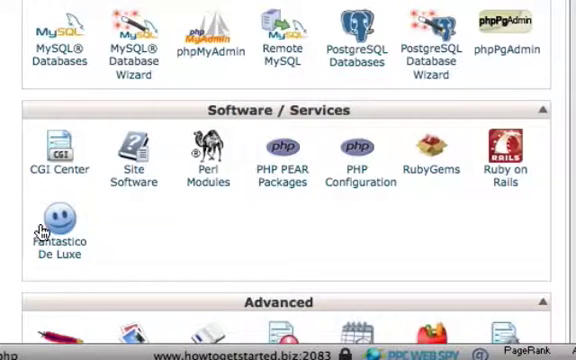
mouse_move(116, 252)
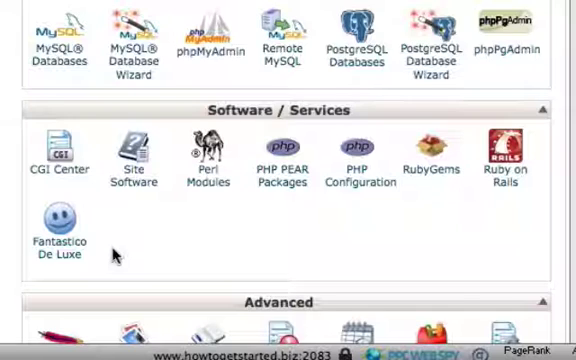
mouse_move(58, 218)
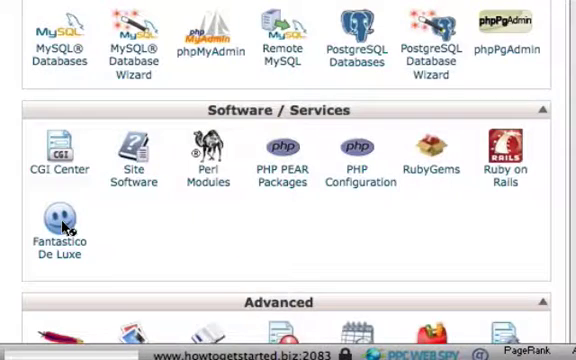
Step: Launch Fantastico De Luxe and view the WordPress script page under Blogs
click(60, 228)
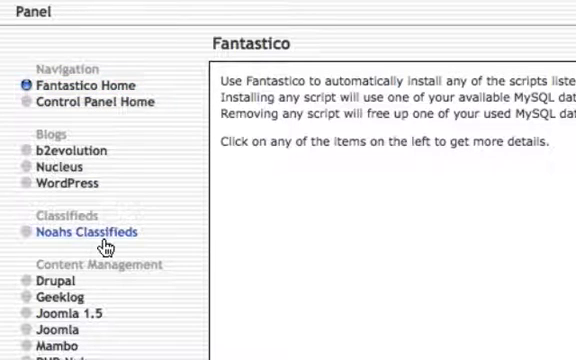
mouse_move(68, 184)
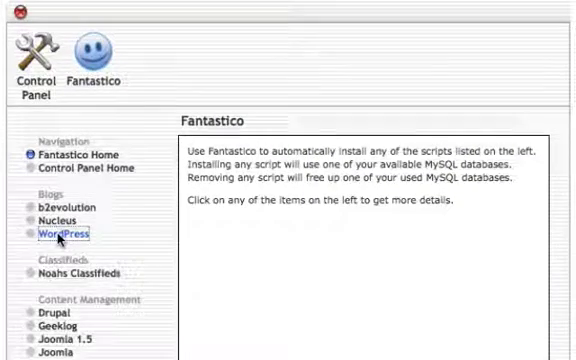
click(62, 232)
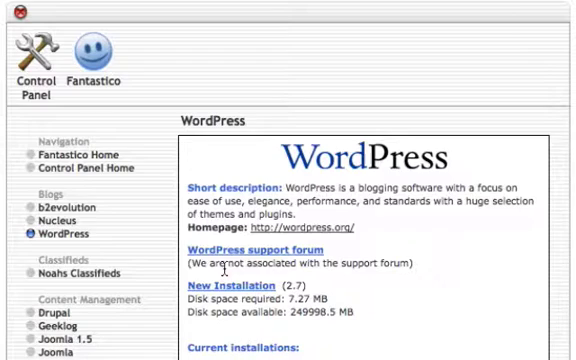
scroll(down, 3)
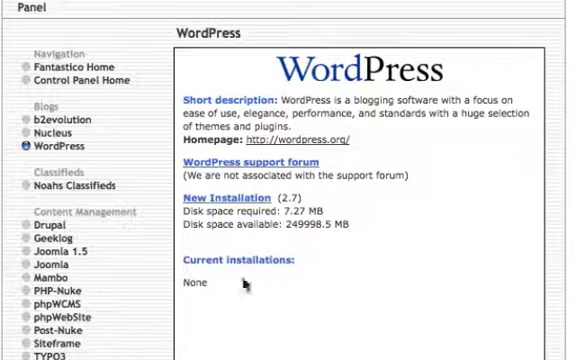
mouse_move(204, 202)
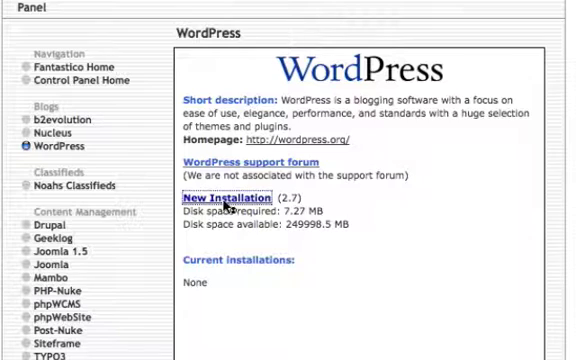
Step: Start a new WordPress installation into a blog directory on howtogetstarted.biz
click(216, 188)
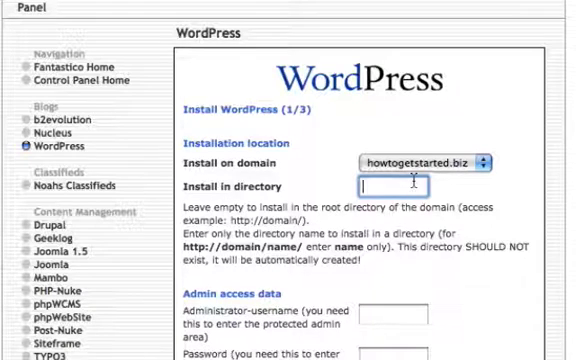
text(blo)
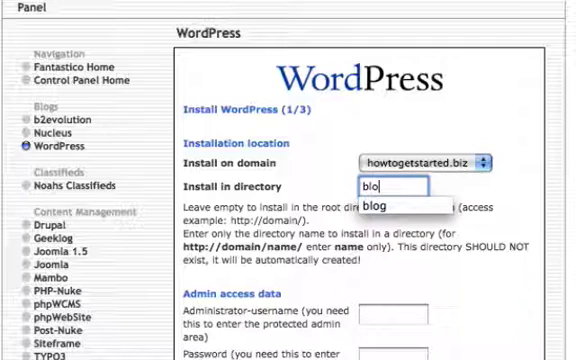
click(396, 202)
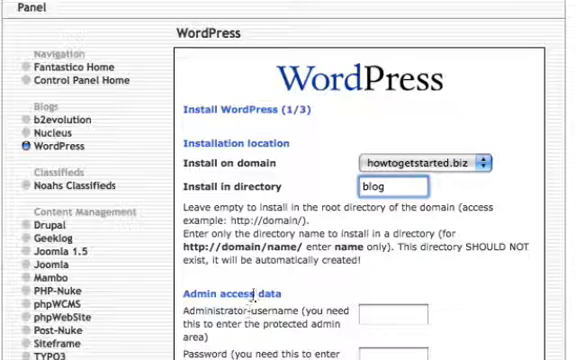
click(392, 316)
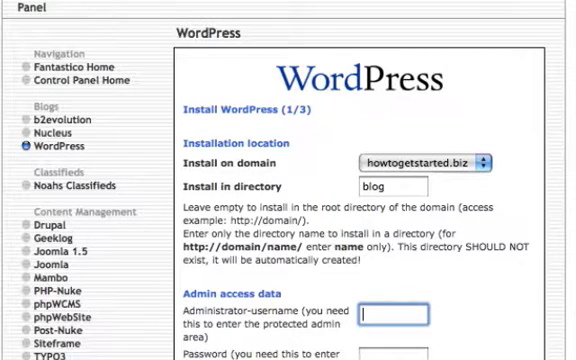
Step: Fill in the admin details and site name, then install WordPress with these settings
scroll(down, 3)
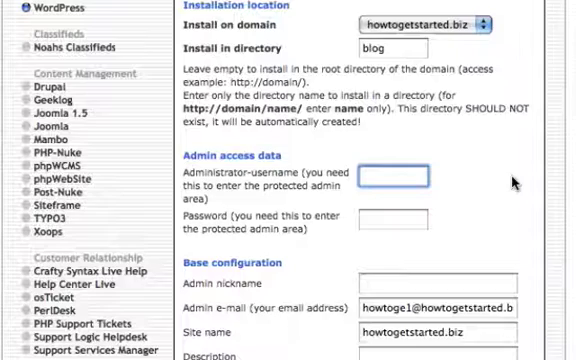
mouse_move(478, 164)
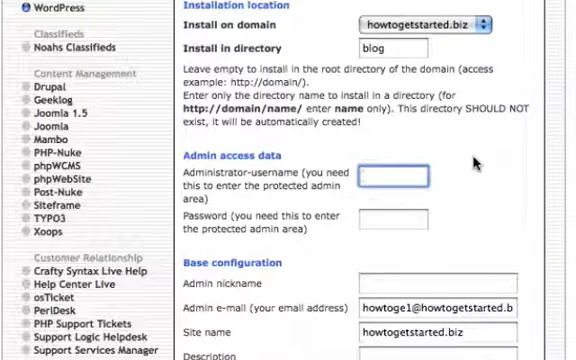
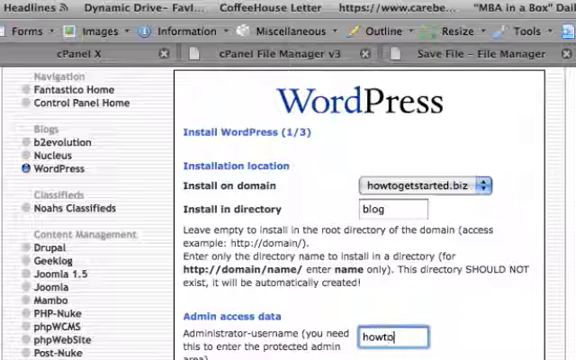
scroll(down, 3)
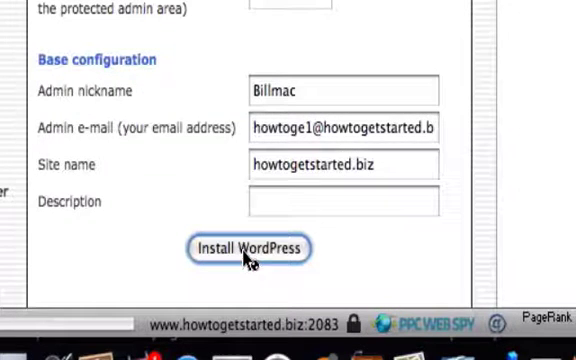
click(248, 248)
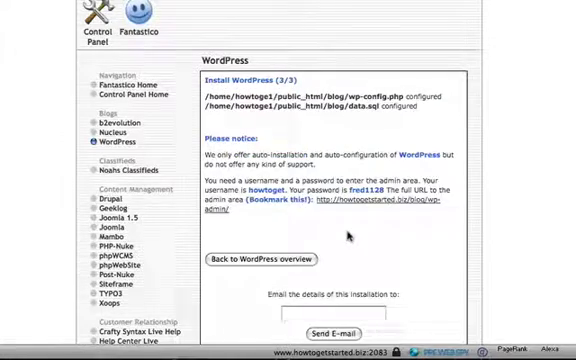
scroll(down, 3)
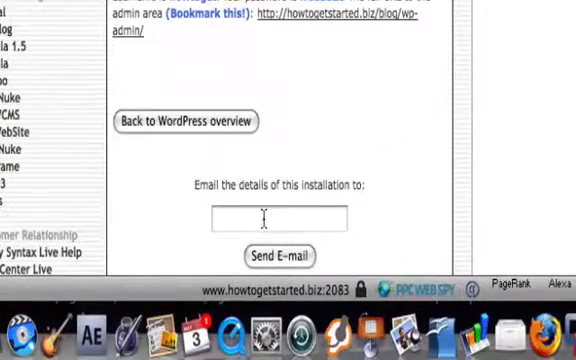
click(284, 216)
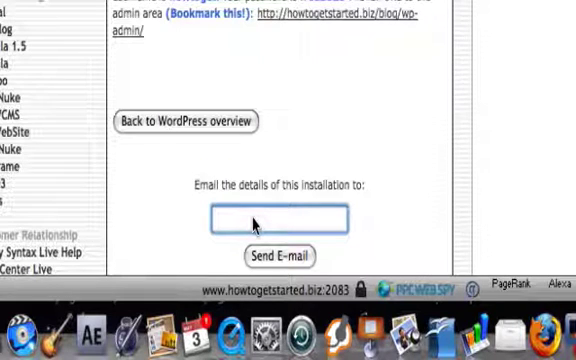
mouse_move(392, 144)
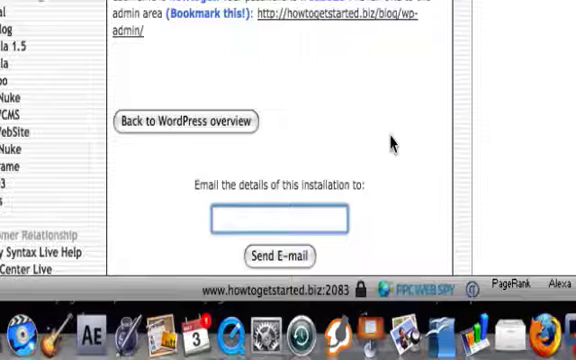
click(276, 216)
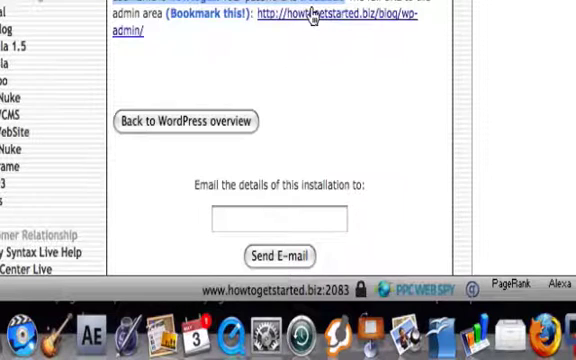
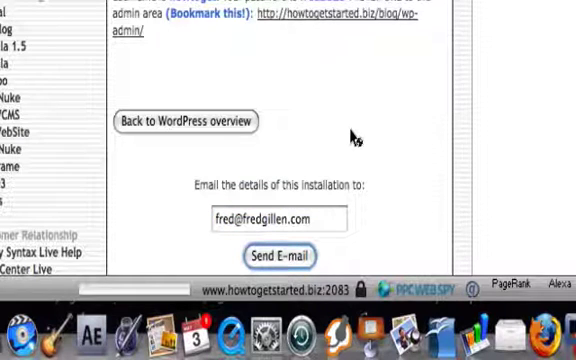
click(278, 256)
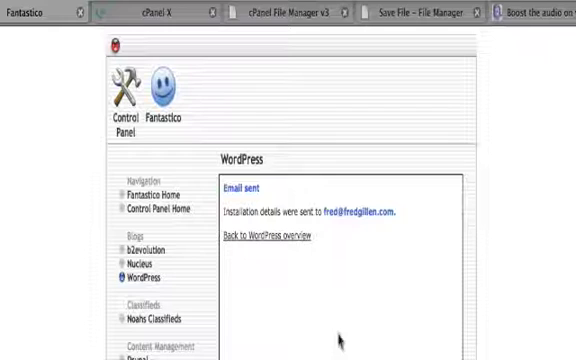
mouse_move(302, 304)
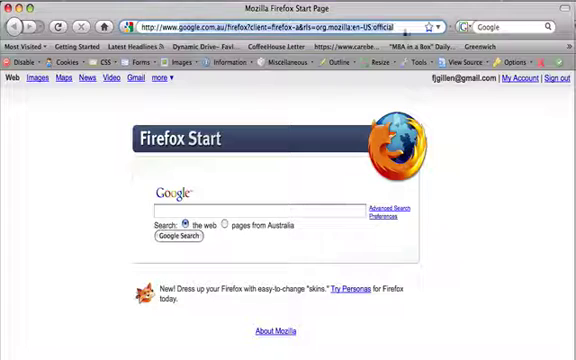
Step: Load the live blog at howtogetstarted.biz/blog showing the Hello world! post
text(http://www.ho)
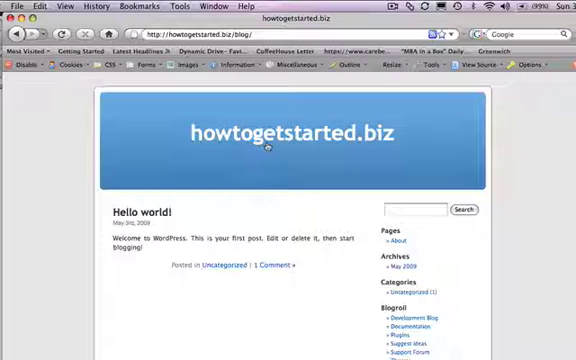
mouse_move(296, 294)
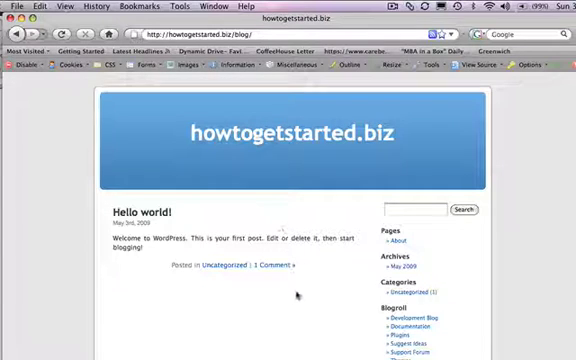
scroll(down, 3)
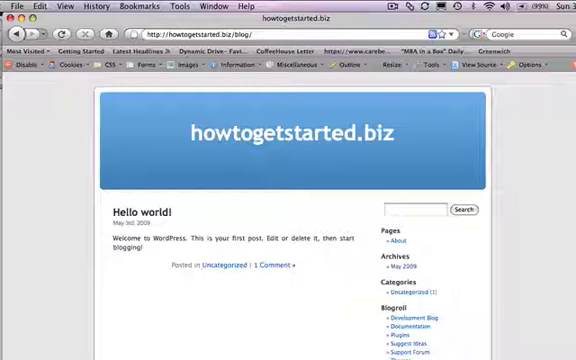
scroll(down, 3)
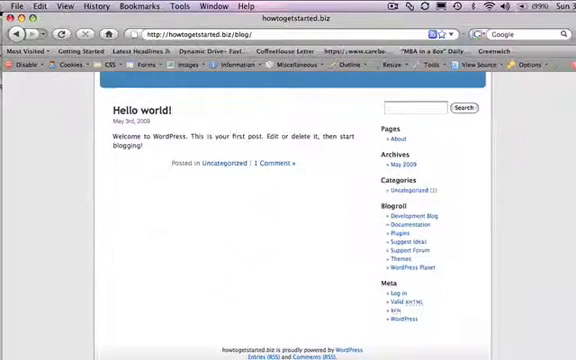